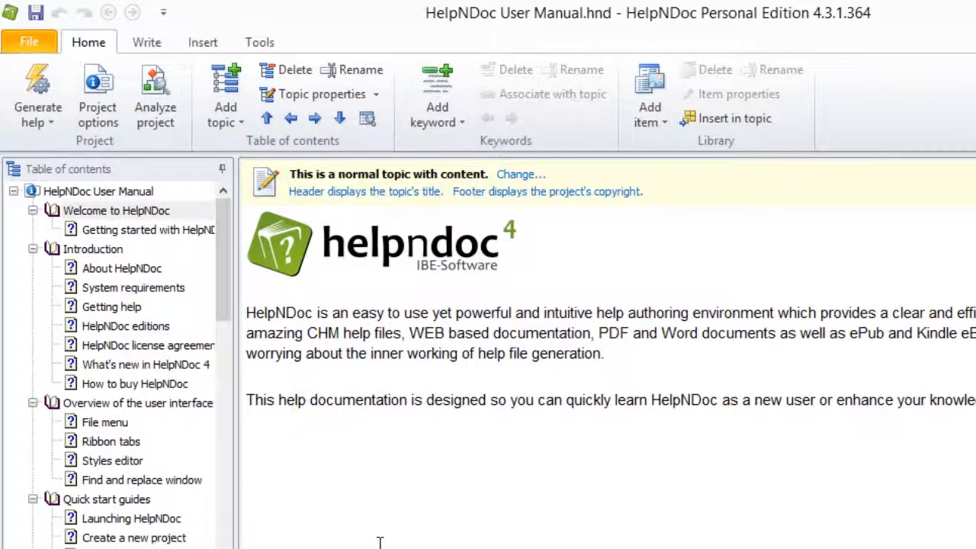
Select the word 'documentation' in the Welcome topic's second paragraph.
double_click(358, 400)
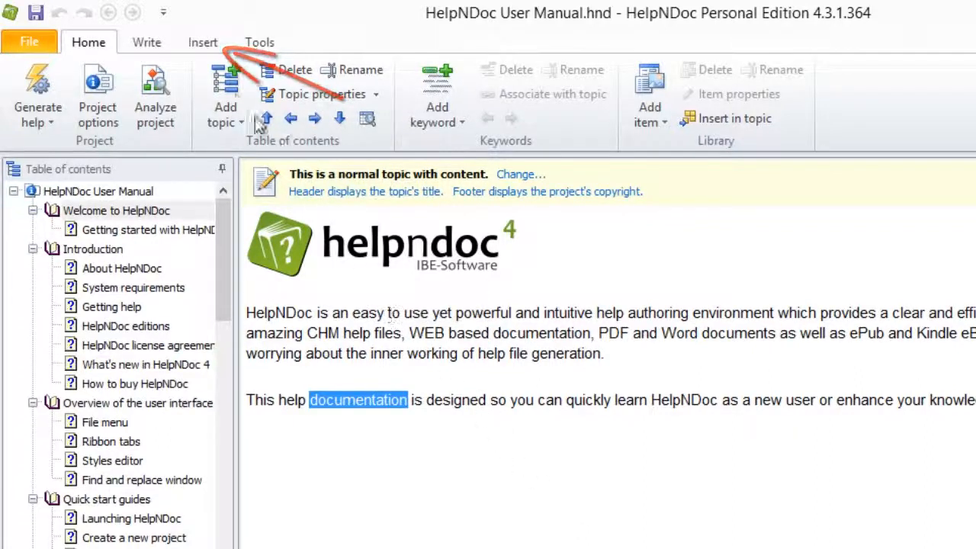
Insert an anchor named 'Test Anchor' at the selected word via the Insert tab.
left_click(203, 42)
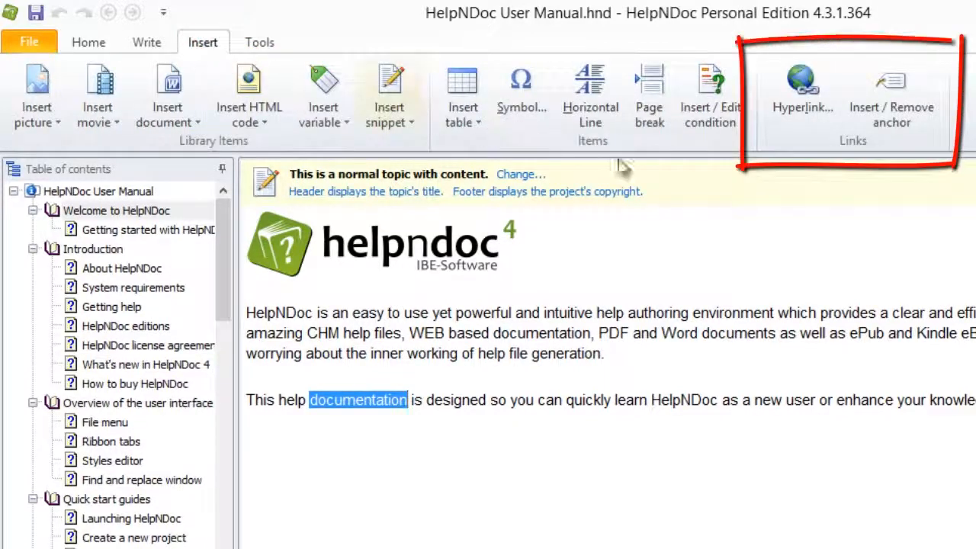
left_click(890, 96)
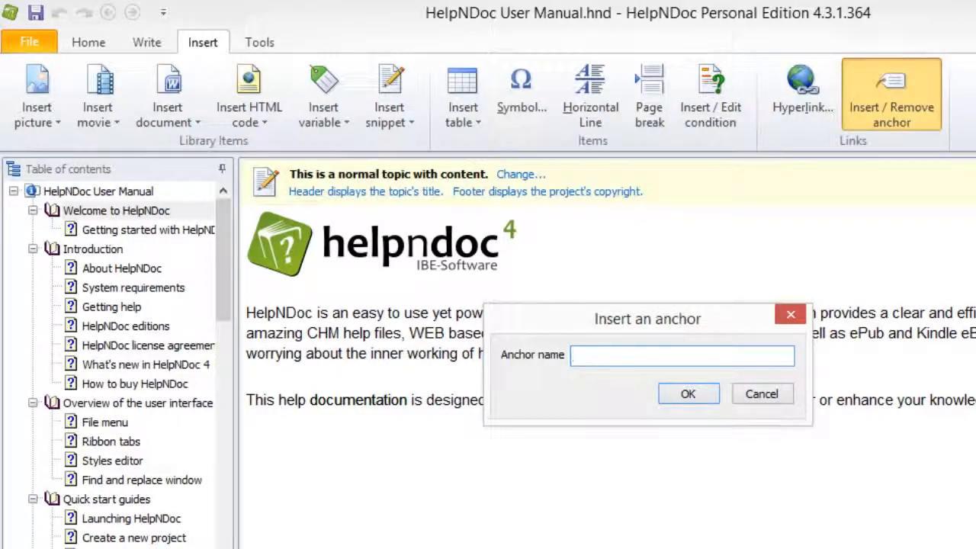
type("Test Anchor")
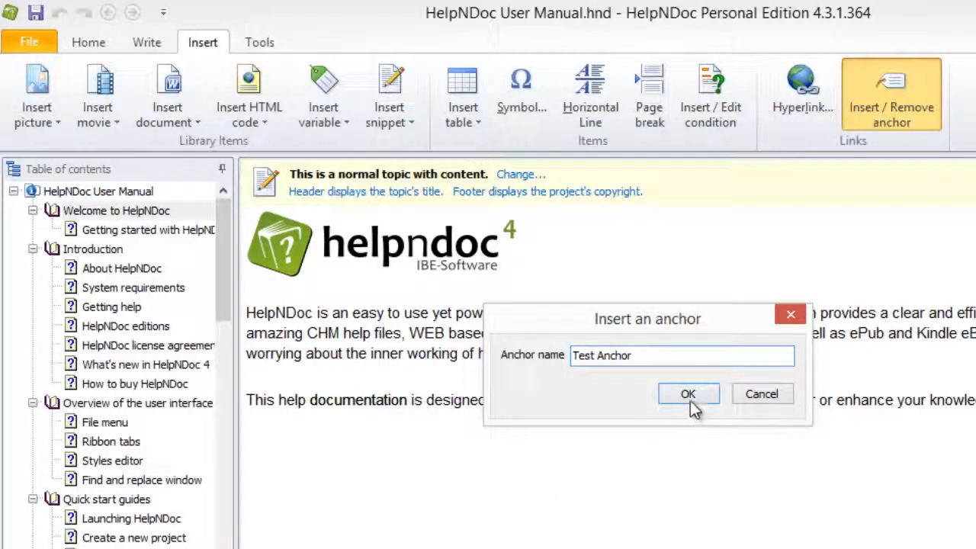
left_click(688, 394)
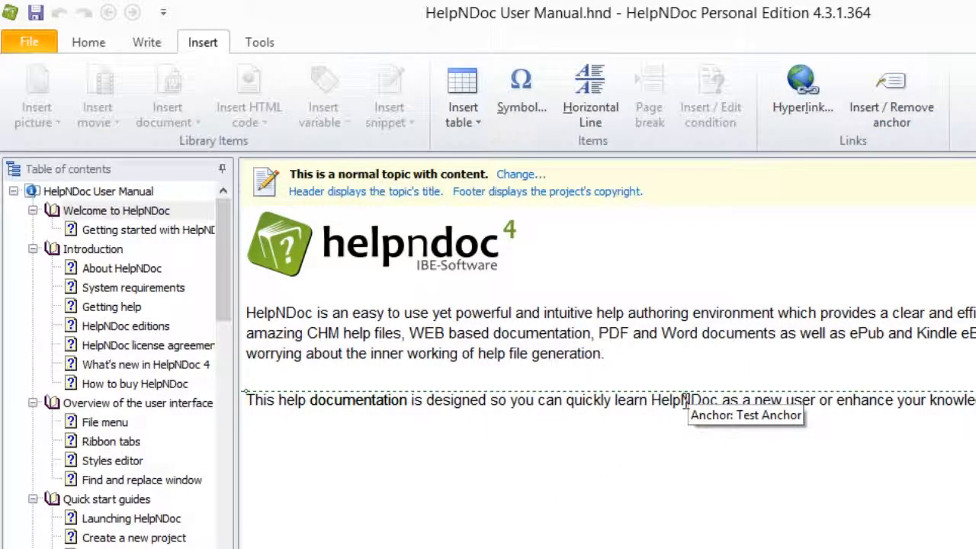
mouse_move(664, 434)
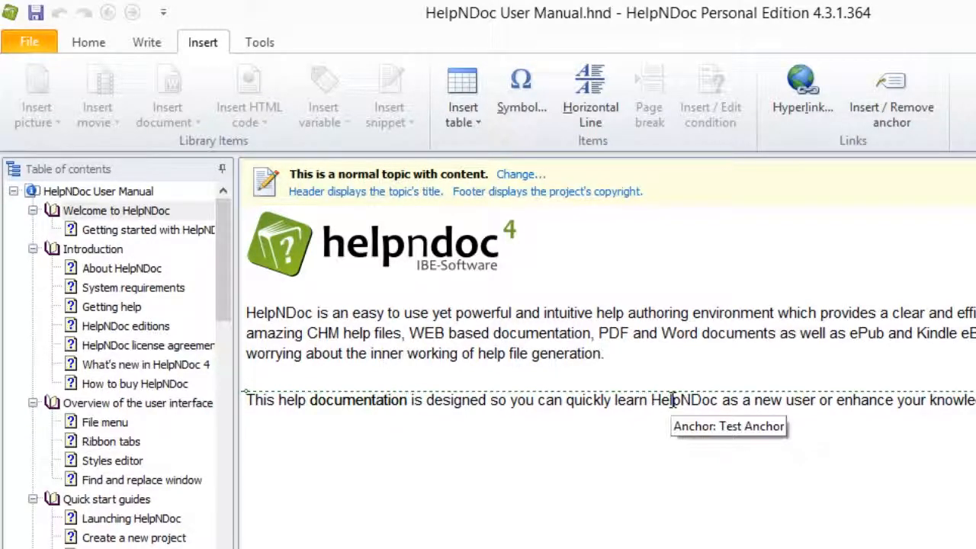
mouse_move(890, 95)
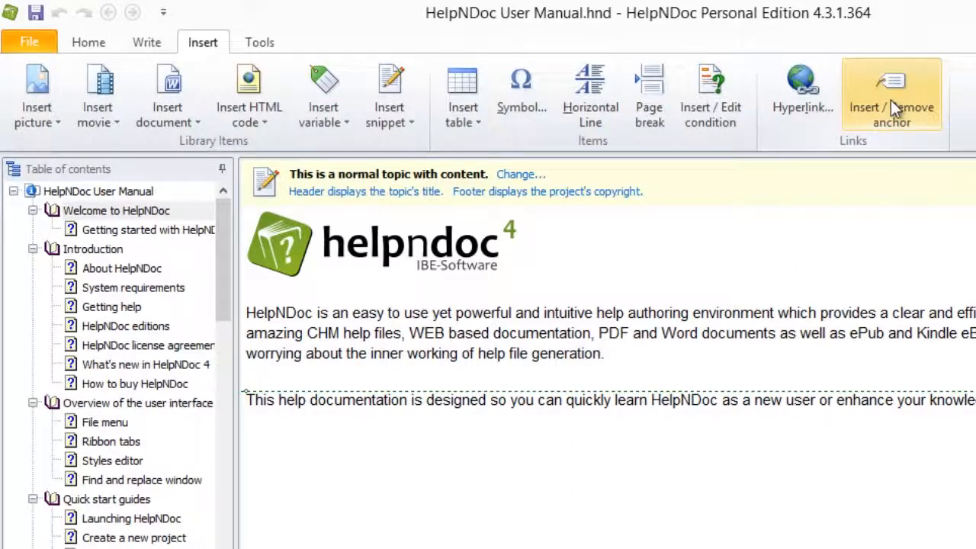
left_click(891, 95)
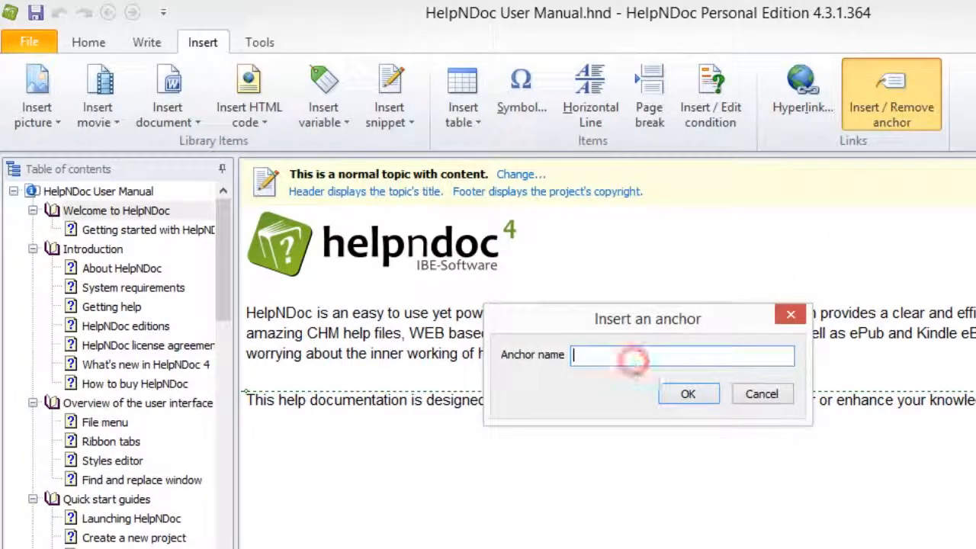
type("Another")
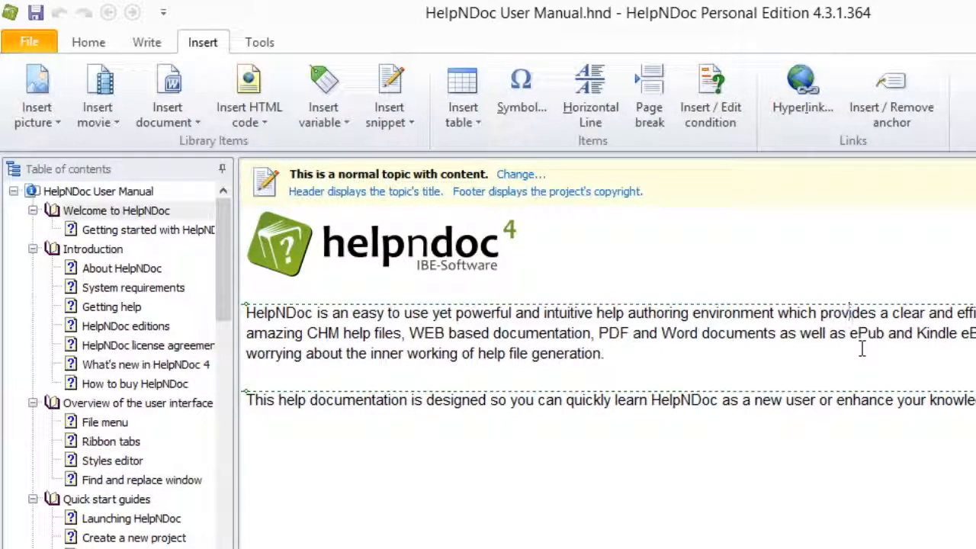
mouse_move(910, 212)
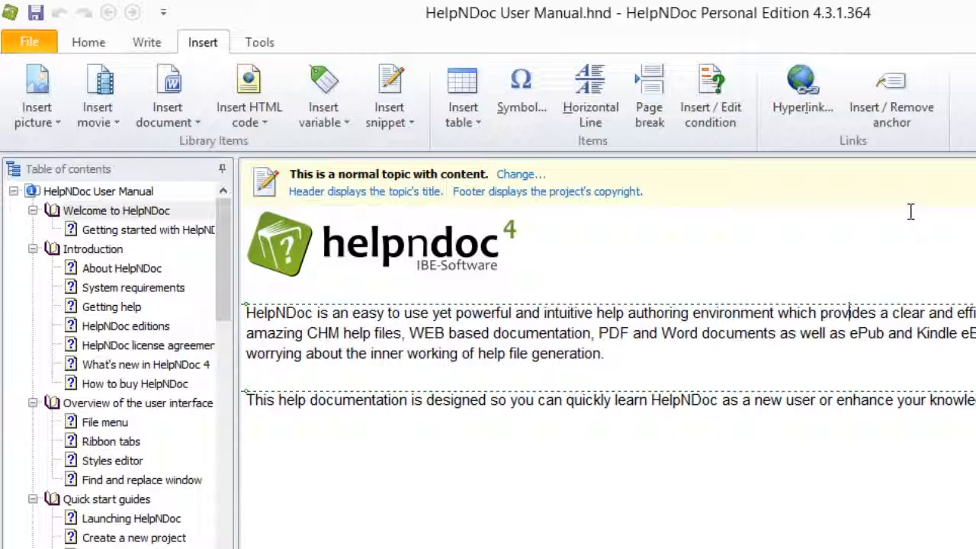
mouse_move(890, 95)
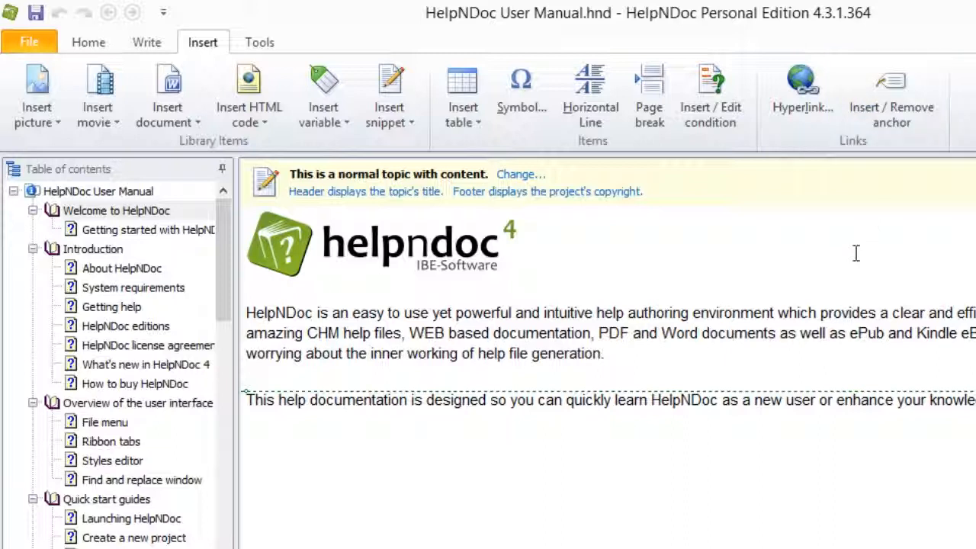
mouse_move(862, 399)
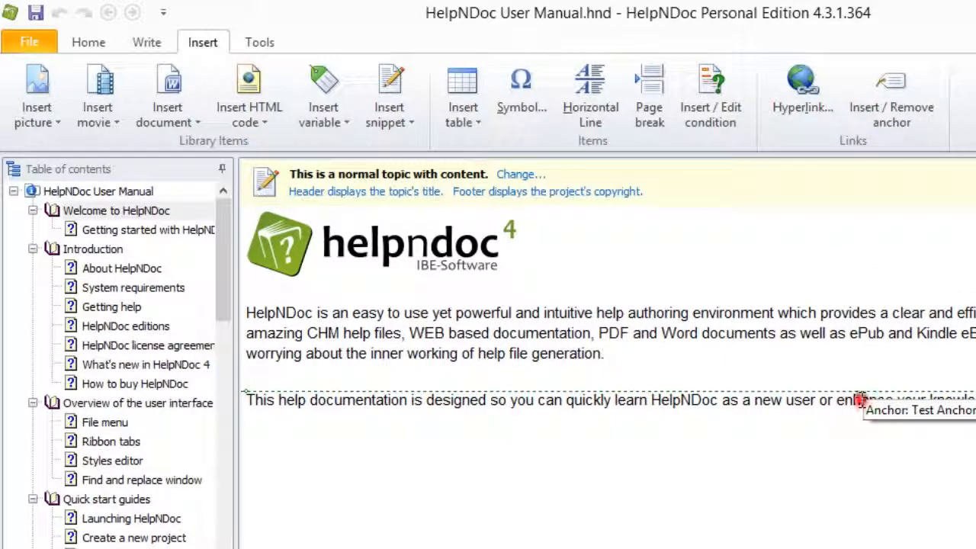
left_click(890, 95)
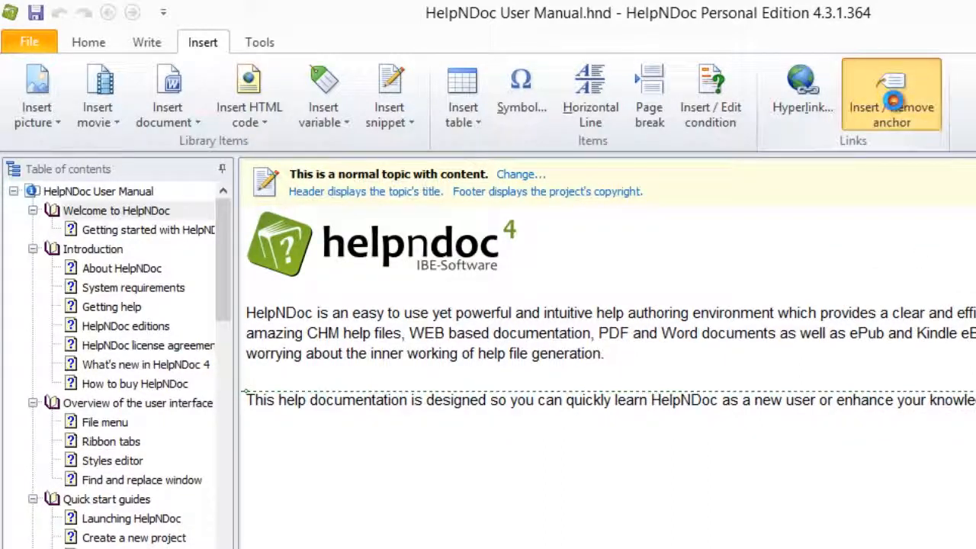